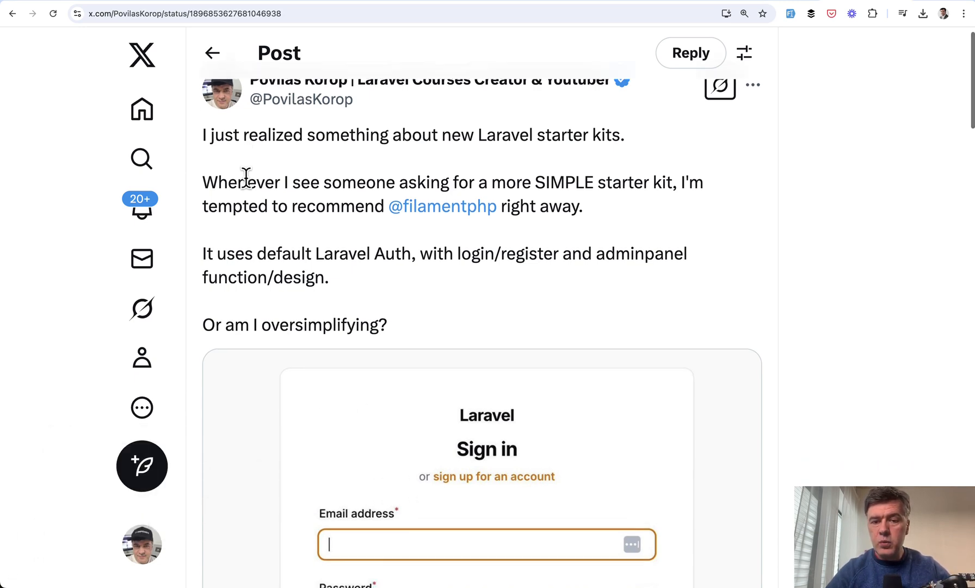
Load laravel.test/auth in Chrome to view the new Filament panel page.
scroll("down", 3)
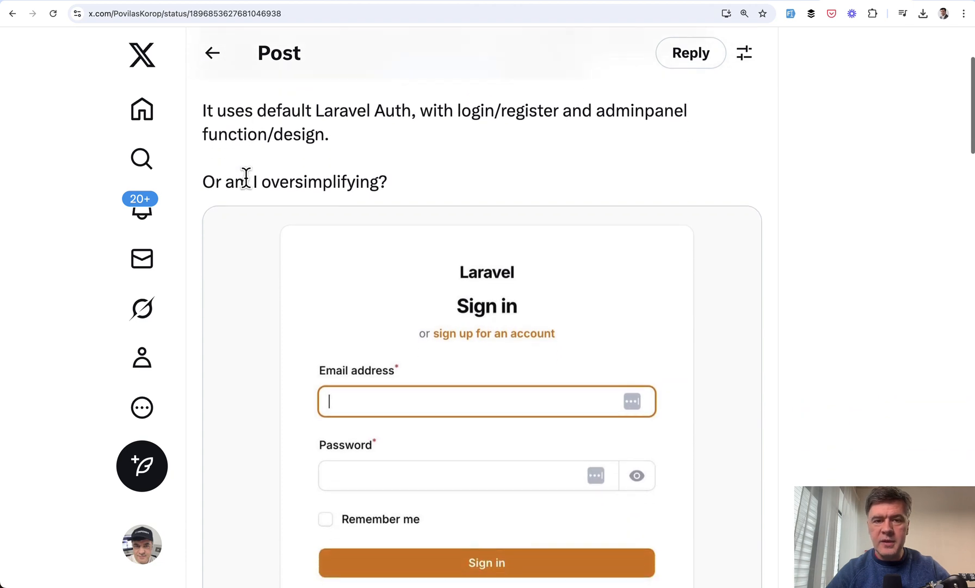
scroll("down", 3)
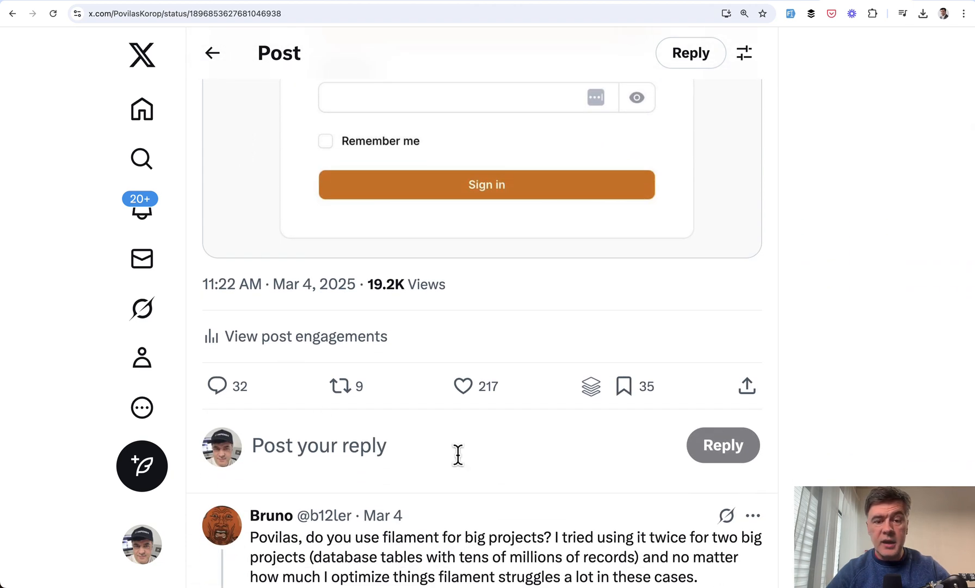
mouse_move(548, 464)
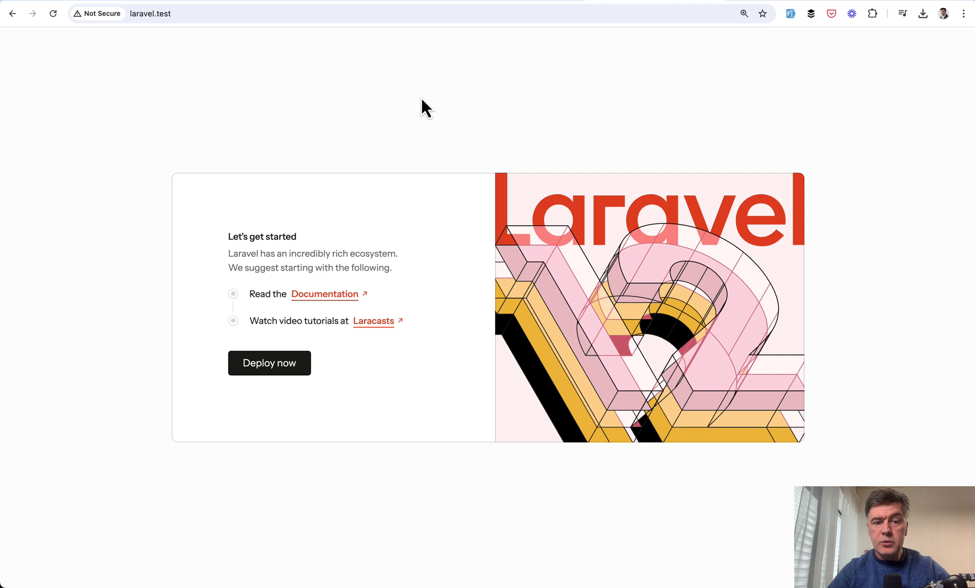
mouse_move(393, 243)
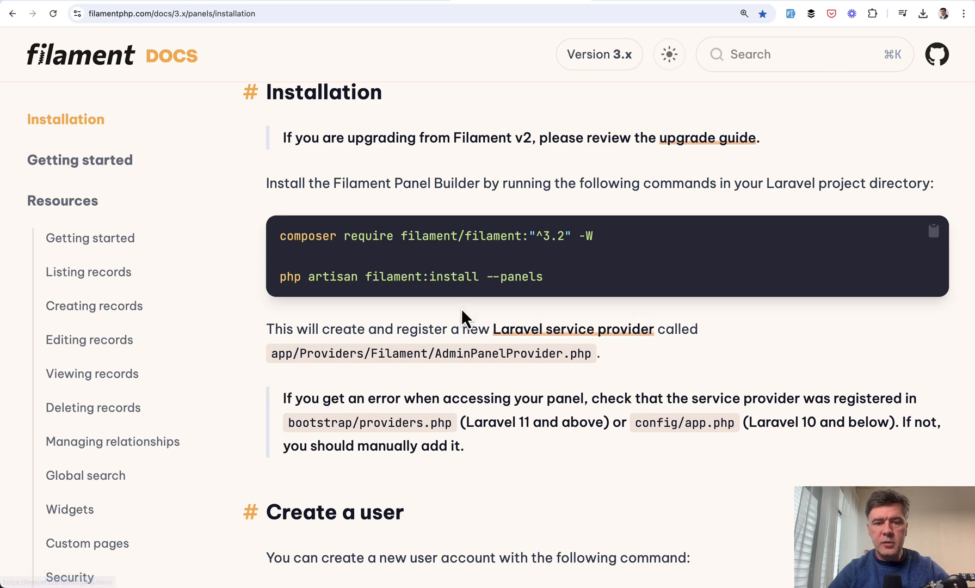
left_click(933, 232)
type("laravel.test/auth")
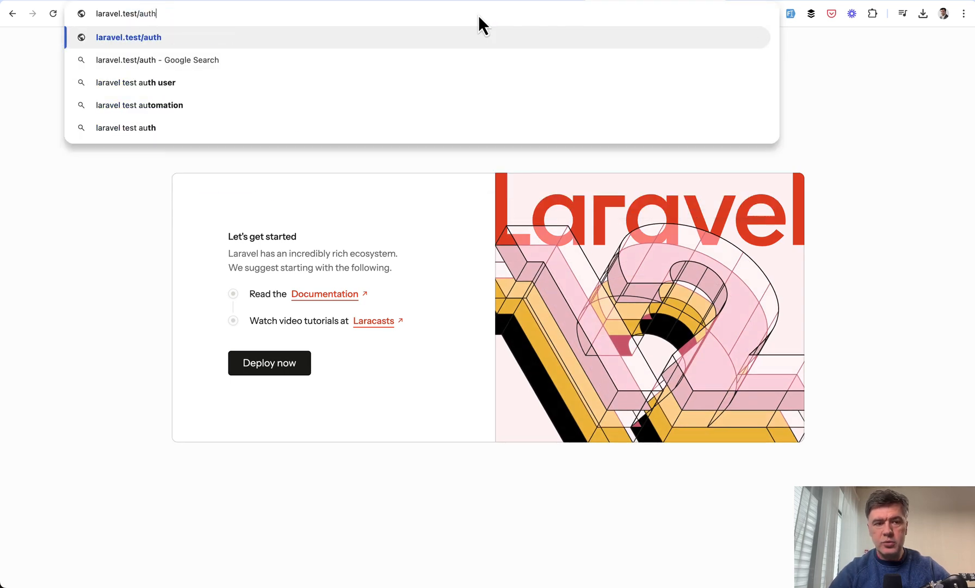
key("Enter")
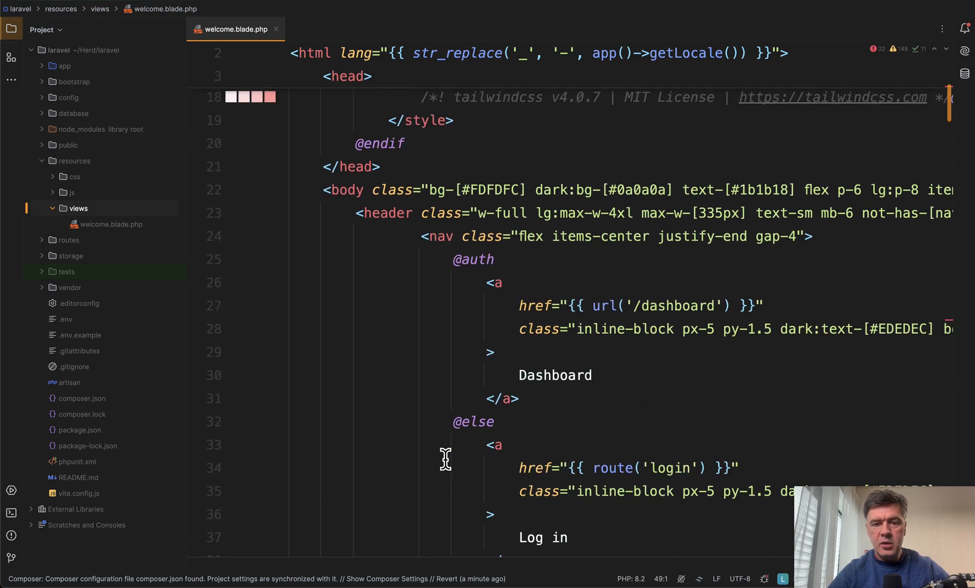
Point the welcome links to /auth/login and /auth/register, then try Log in in Chrome.
left_click(639, 305)
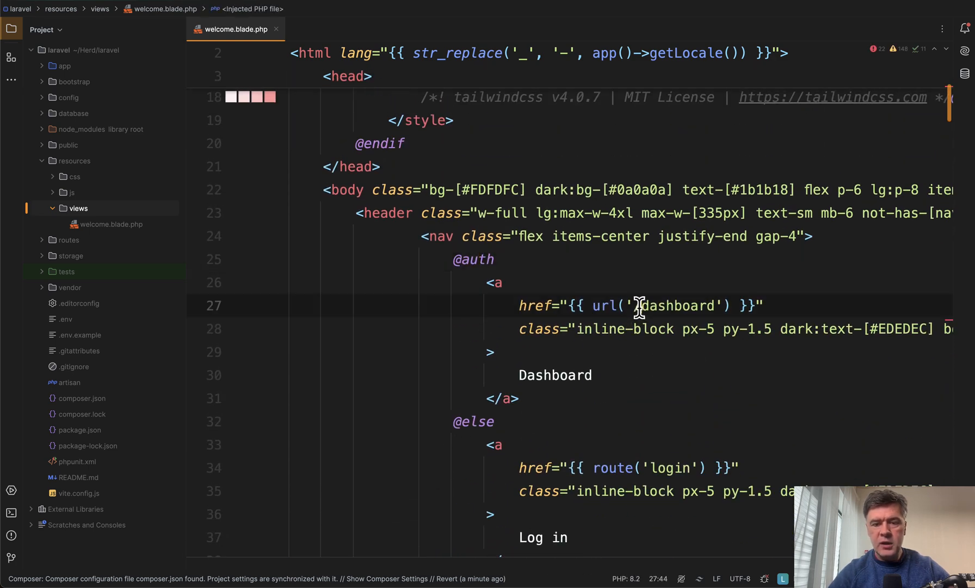
type("/auth/")
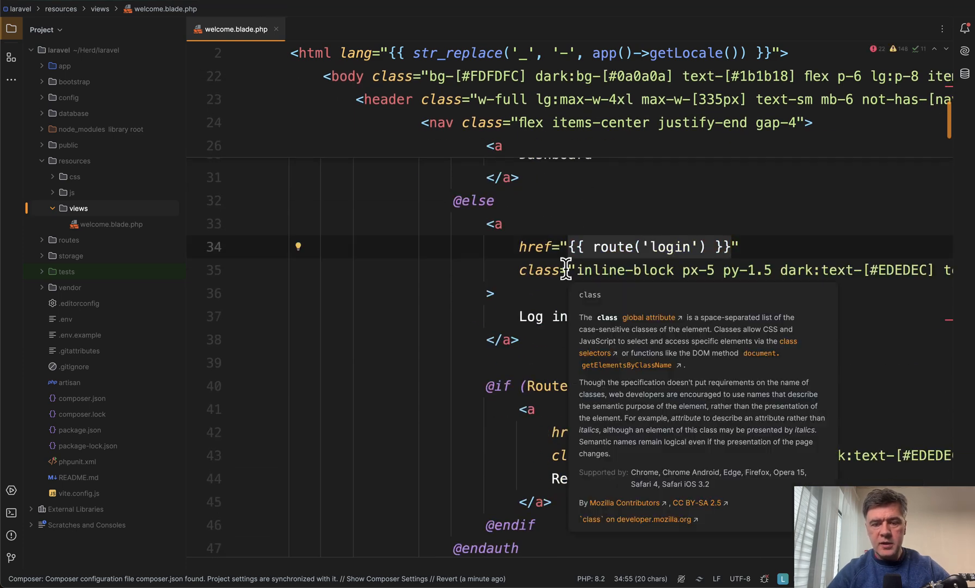
type("/auth/")
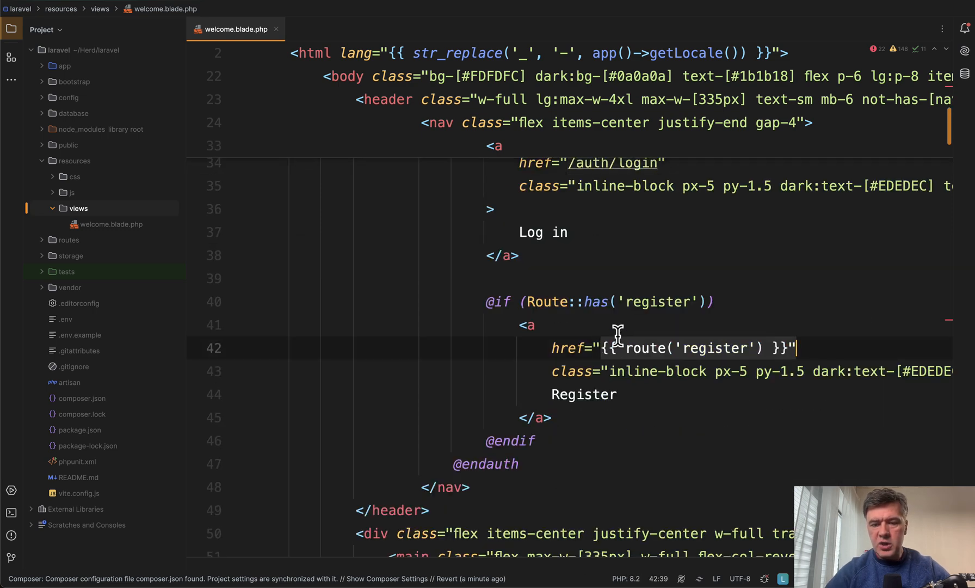
type("/auth/r\"")
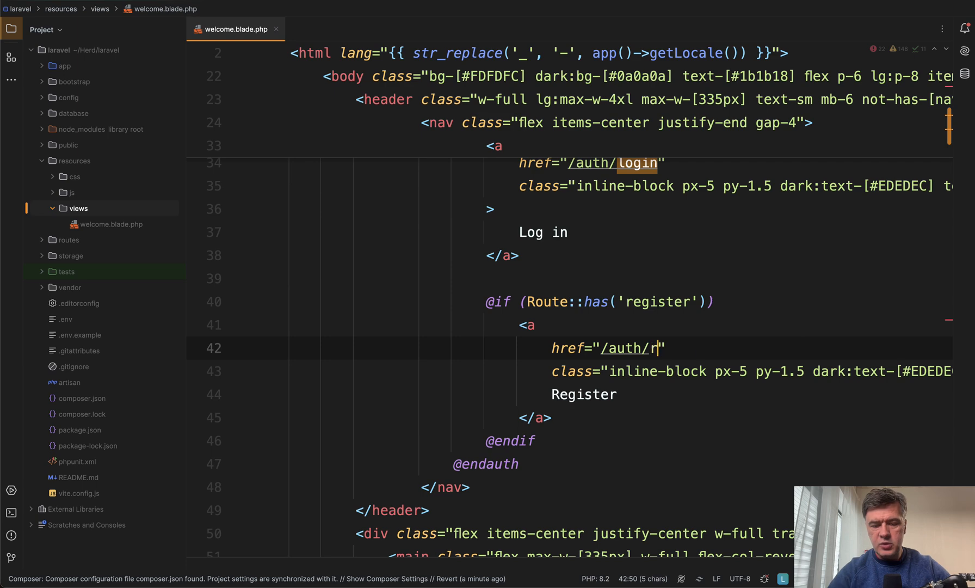
type("egister")
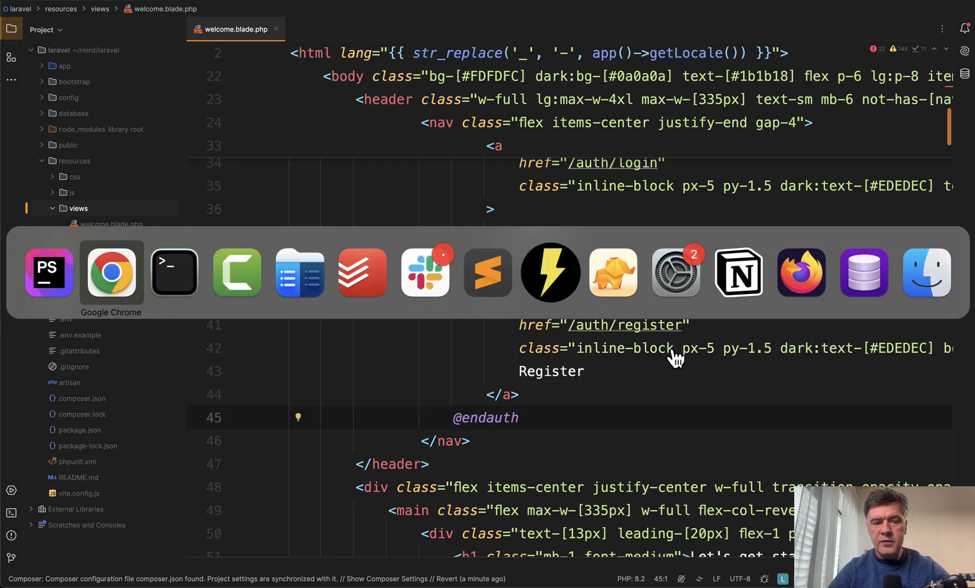
left_click(110, 271)
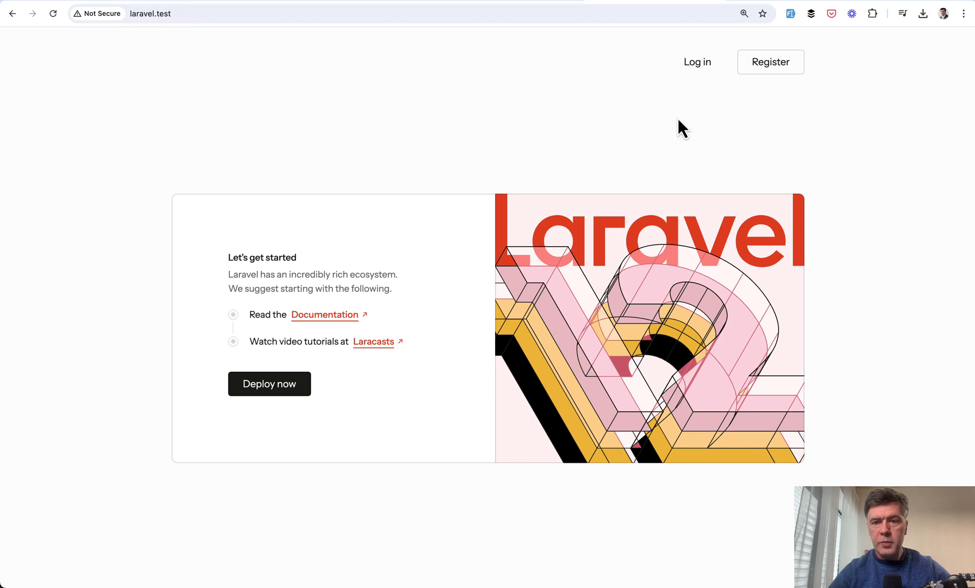
left_click(696, 62)
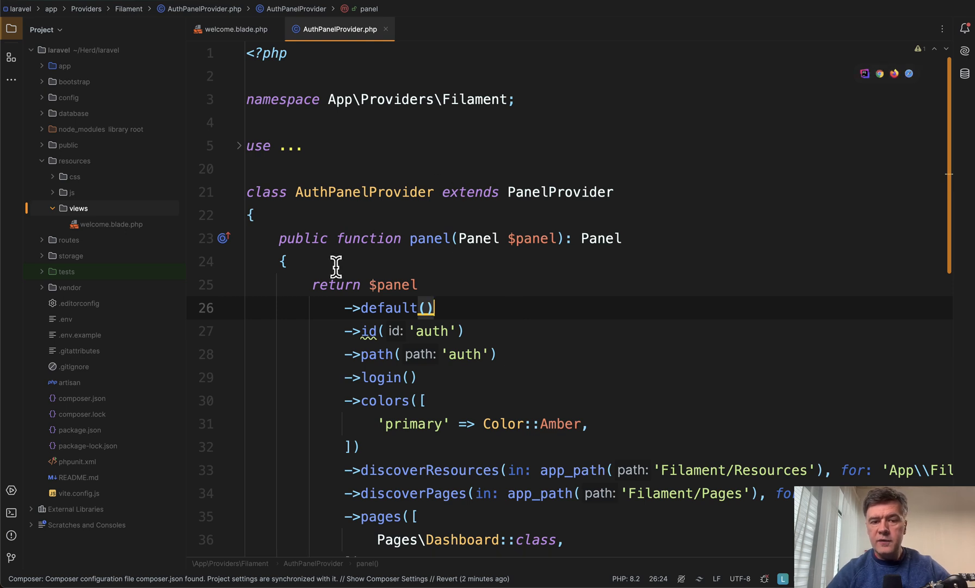
Add ->registration() to the AuthPanelProvider panel chain and begin typing ->profile().
double_click(364, 192)
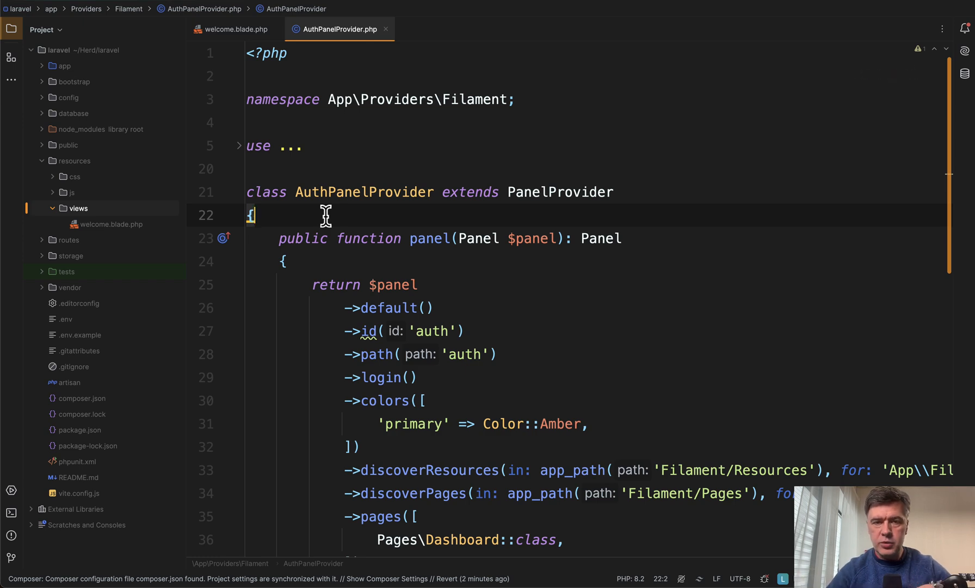
scroll("down", 3)
type("->registration(")
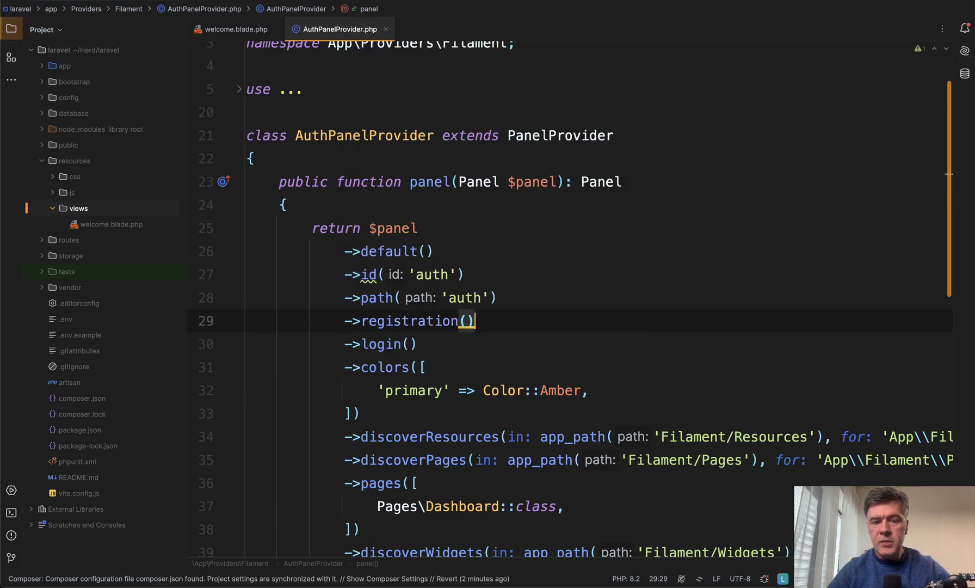
type("->pro")
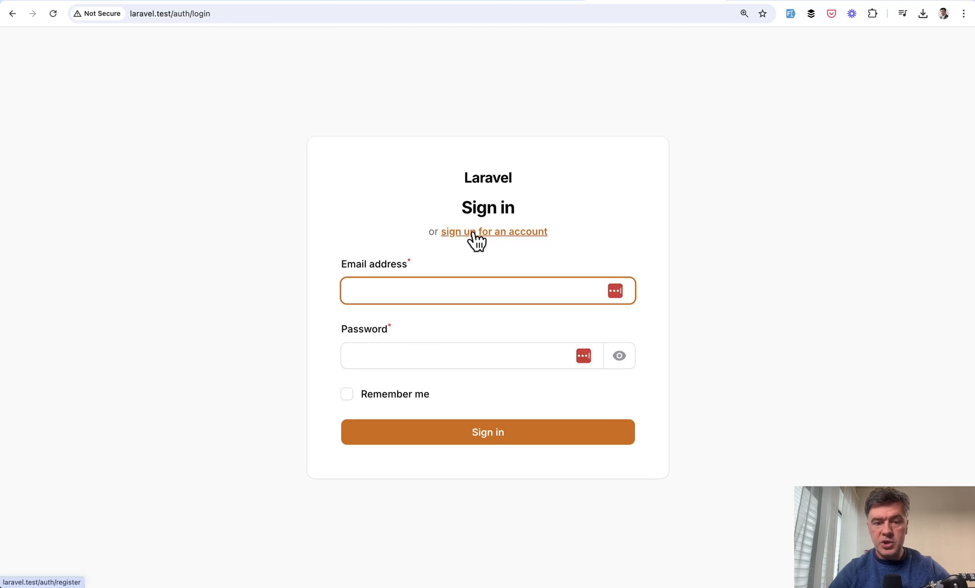
mouse_move(489, 178)
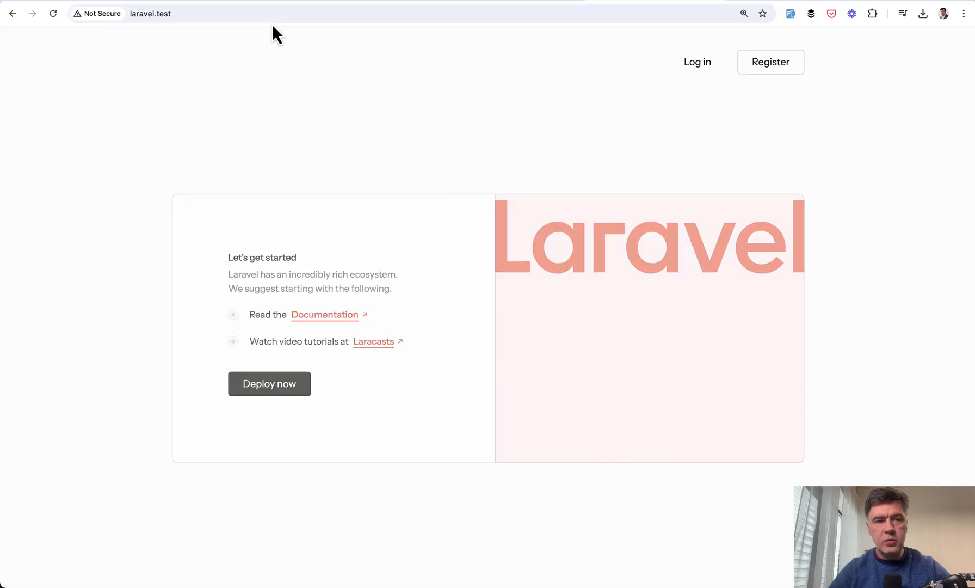
Follow the welcome page's Register link and start filling in the sign-up form.
left_click(771, 61)
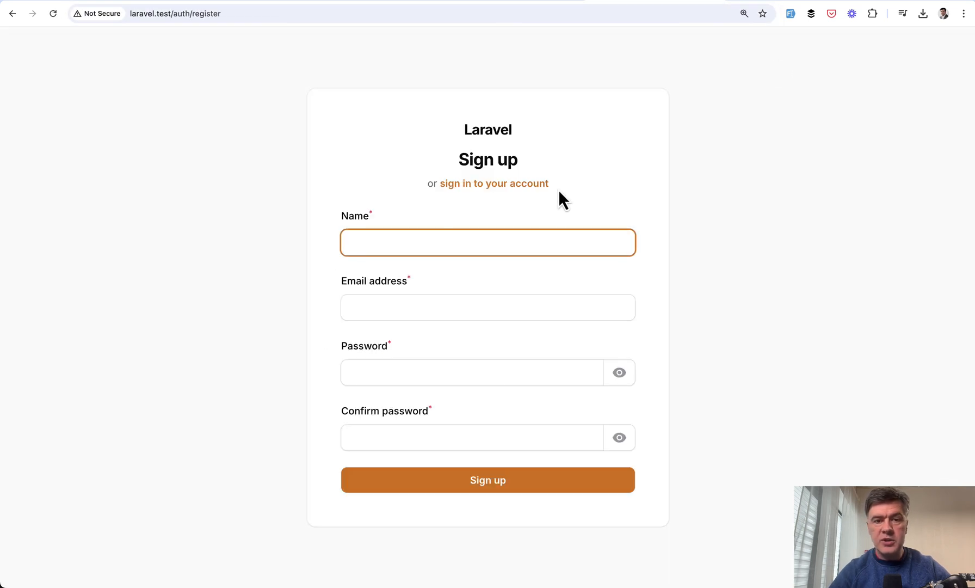
left_click(790, 14)
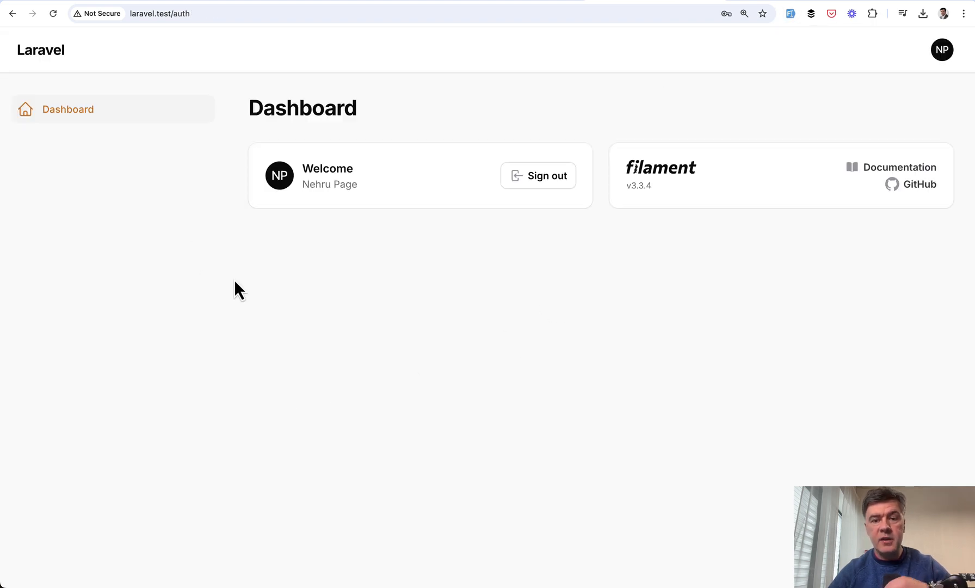
left_click(941, 49)
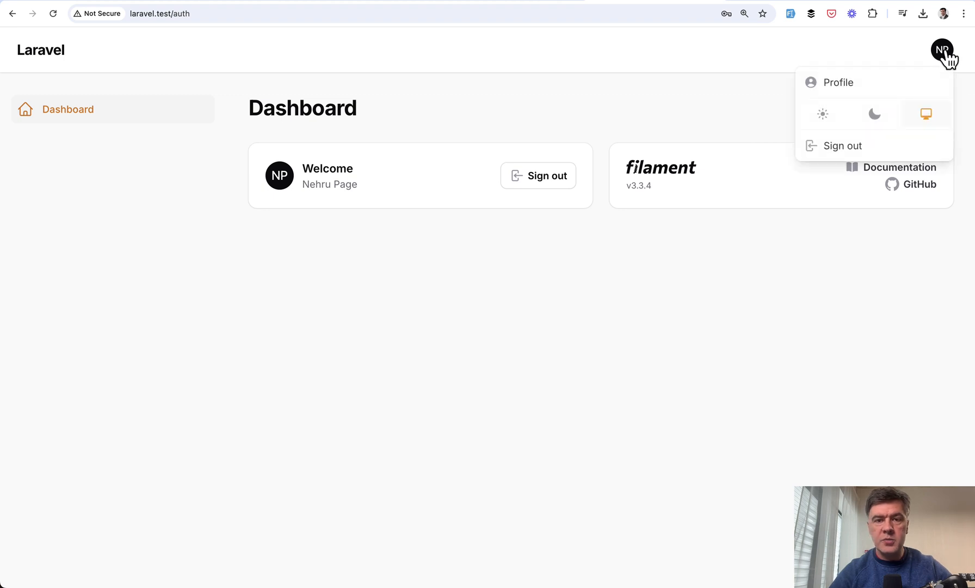
left_click(838, 82)
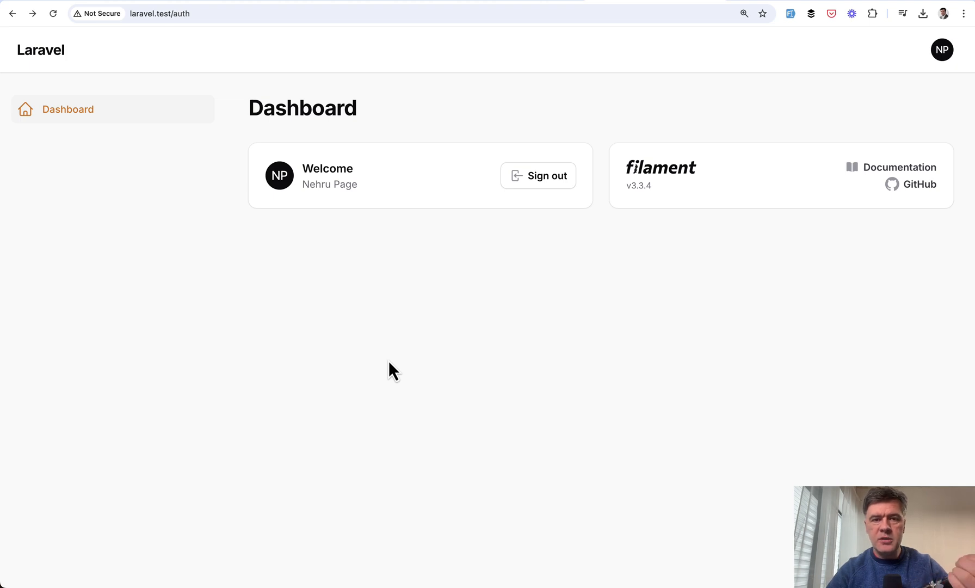
mouse_move(109, 353)
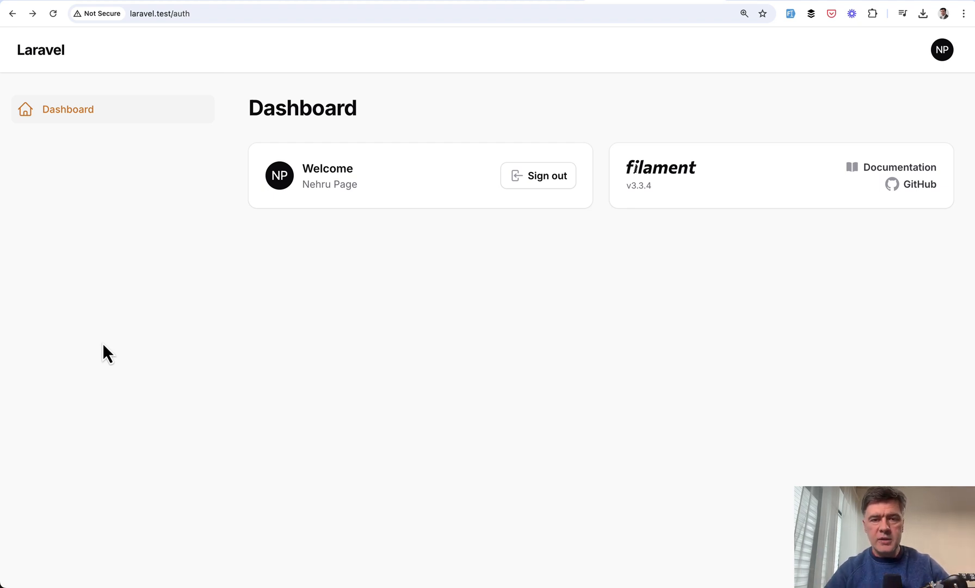
Bring up the Filament installation docs and scroll down the page.
left_click(898, 166)
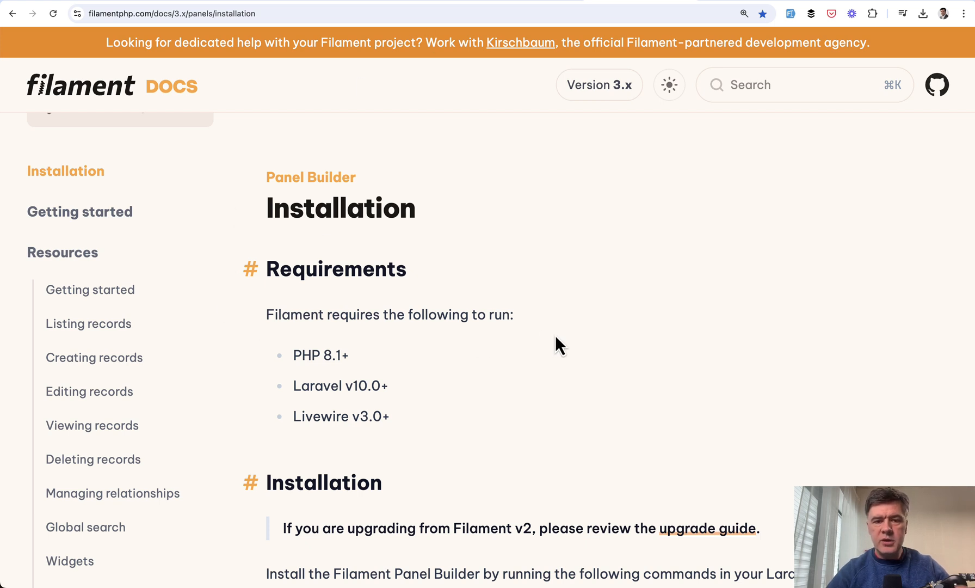
scroll("down", 3)
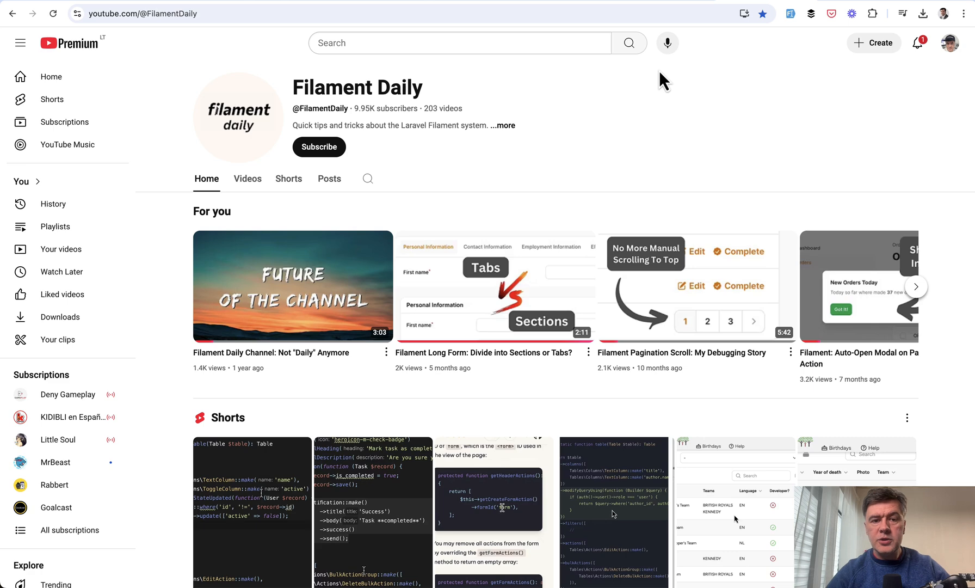
mouse_move(456, 190)
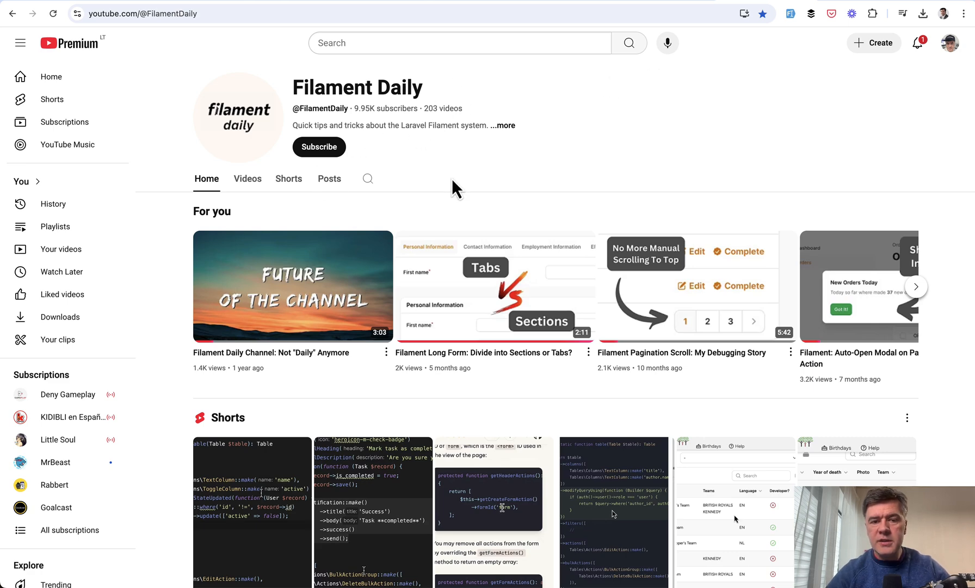
scroll("down", 3)
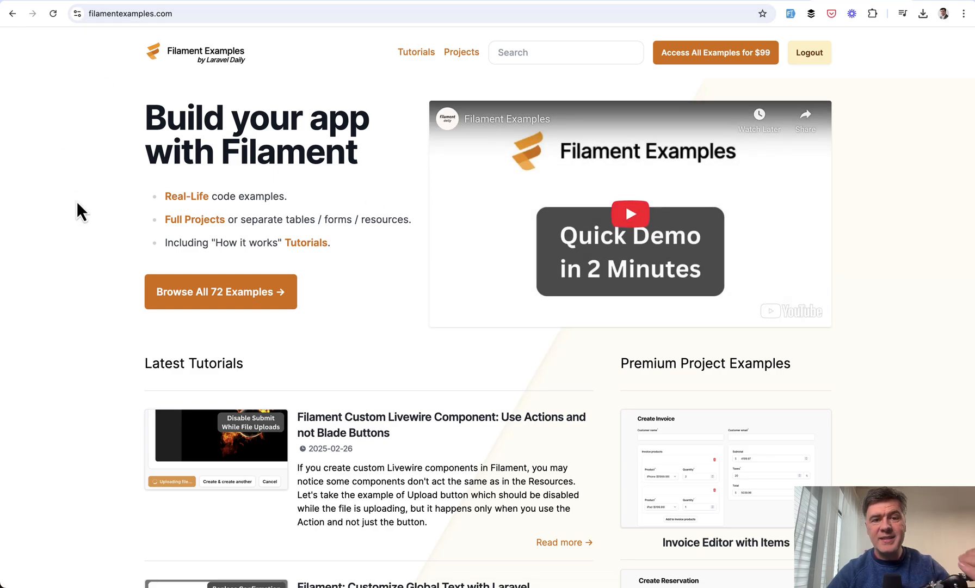
Scroll through the filamentexamples.com projects grid of 72 Filament examples.
scroll("down", 3)
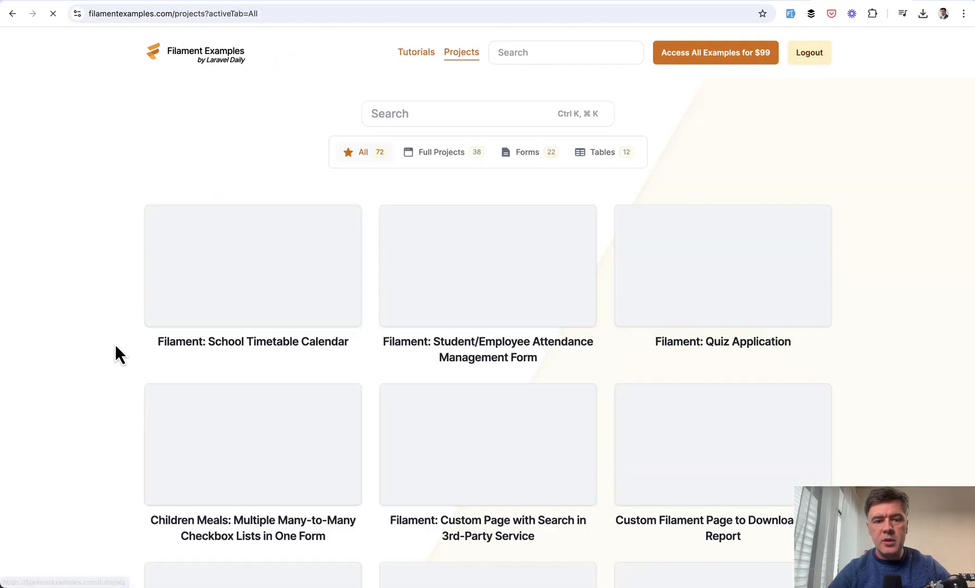
scroll("down", 3)
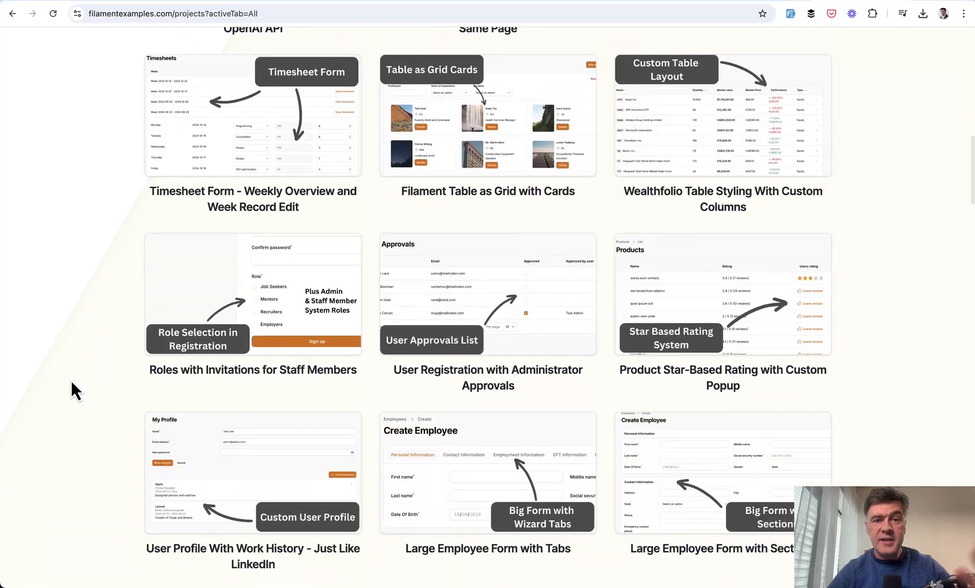
scroll("down", 3)
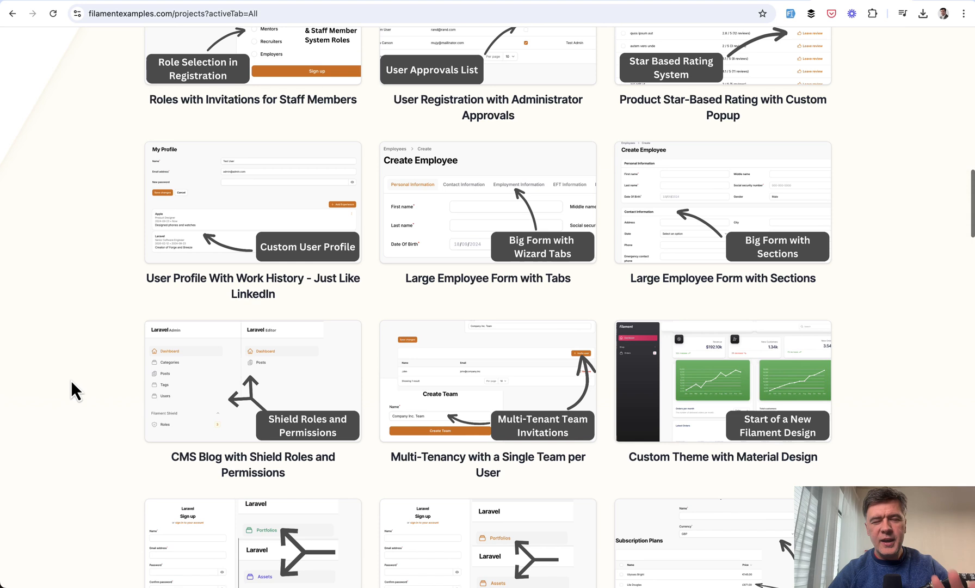